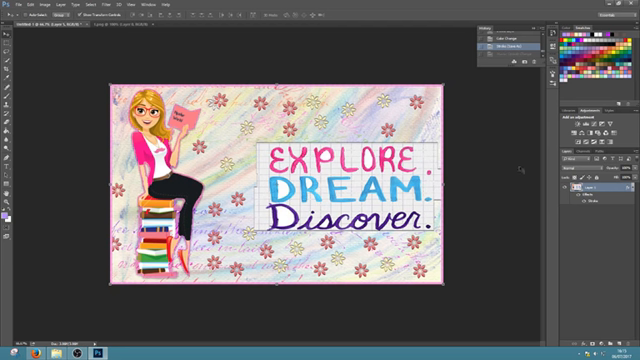
mouse_move(510, 164)
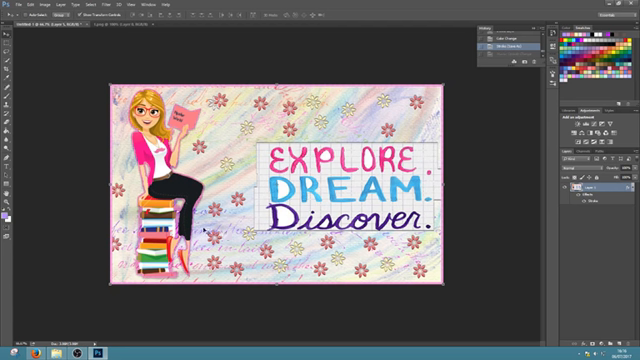
mouse_move(288, 240)
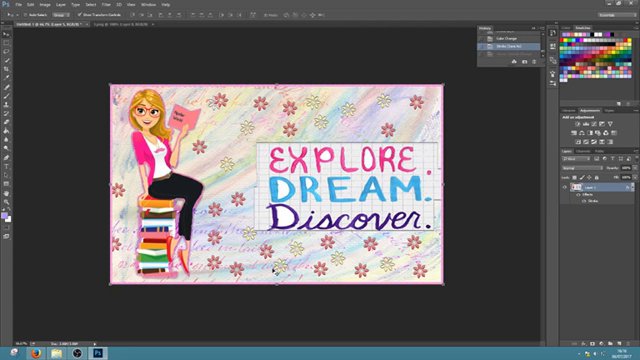
mouse_move(396, 242)
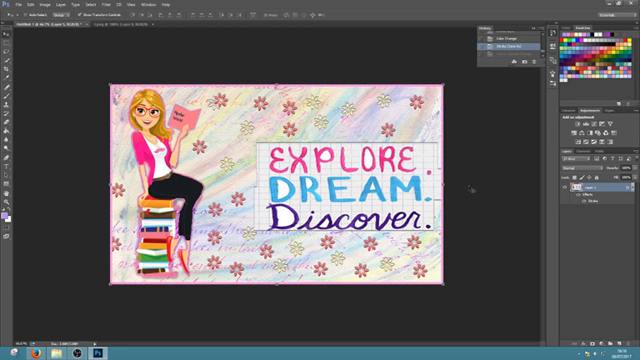
mouse_move(392, 124)
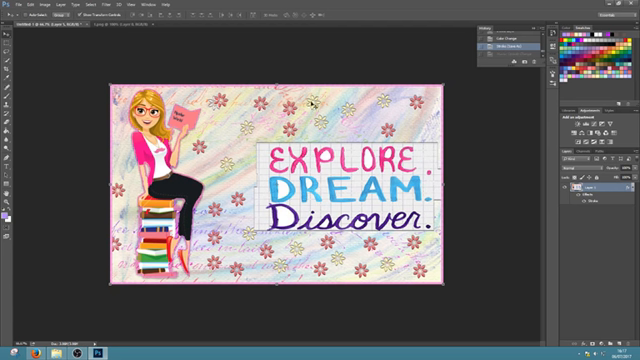
mouse_move(324, 120)
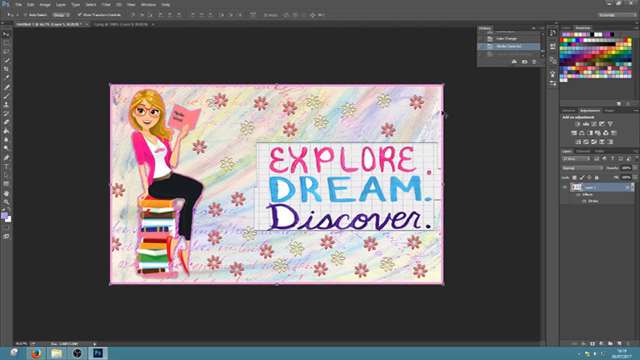
mouse_move(464, 104)
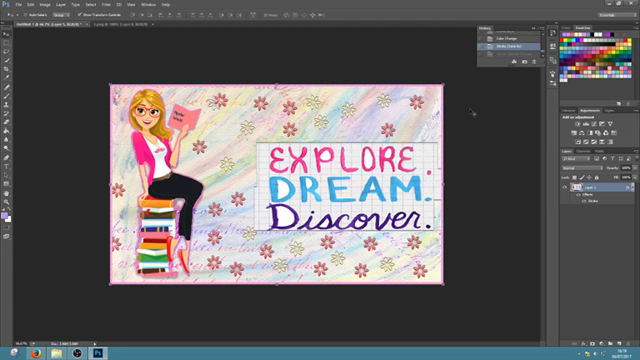
mouse_move(384, 112)
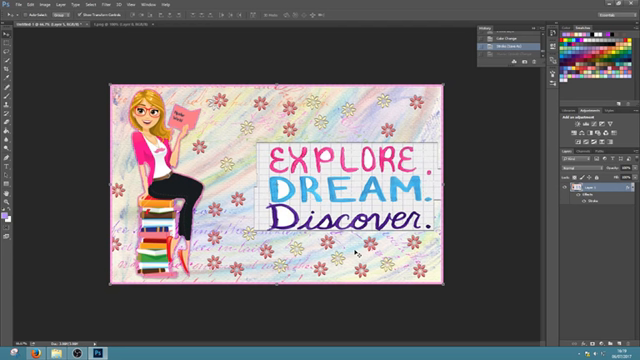
mouse_move(464, 188)
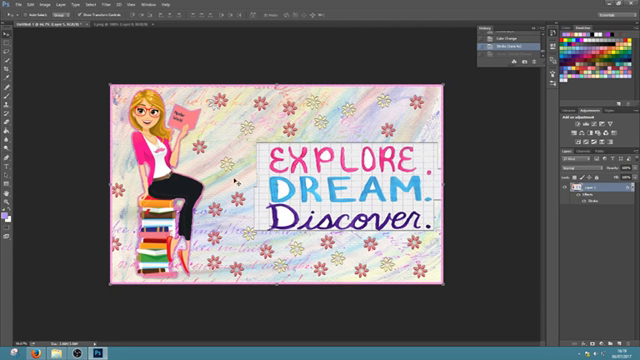
mouse_move(340, 184)
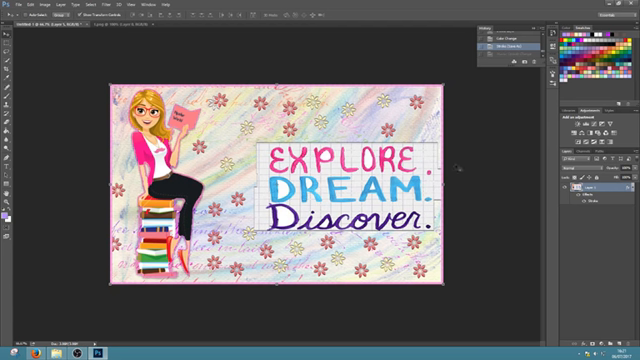
mouse_move(198, 42)
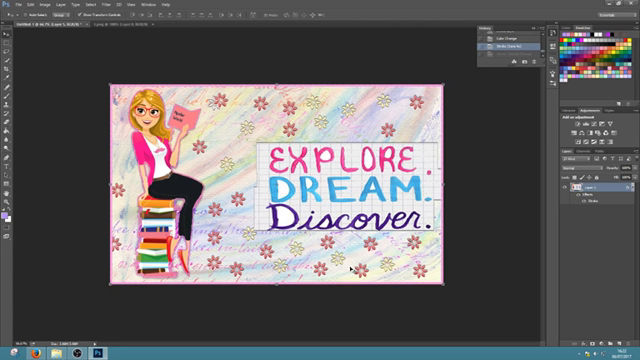
mouse_move(344, 302)
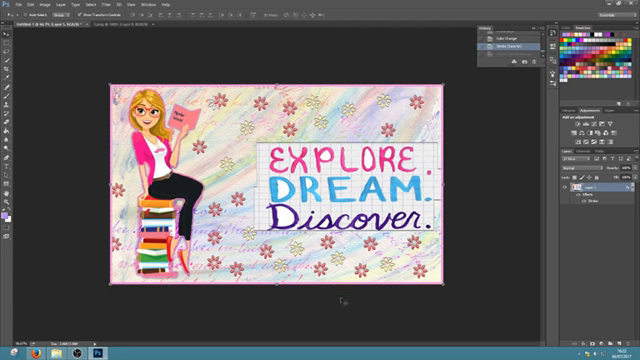
mouse_move(224, 96)
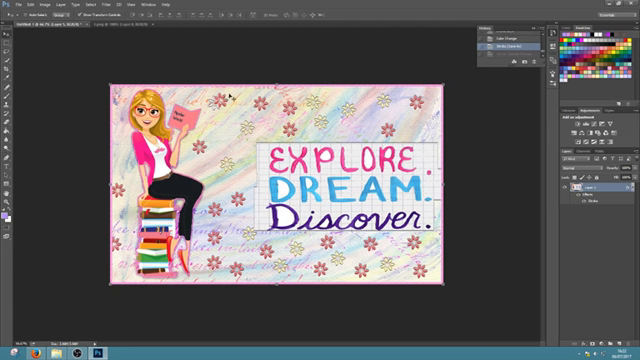